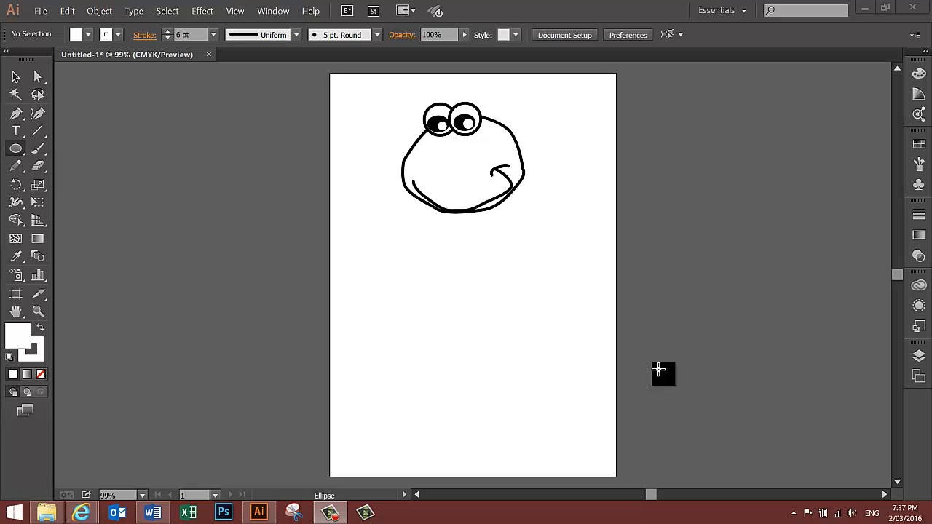
pyautogui.moveTo(599, 307)
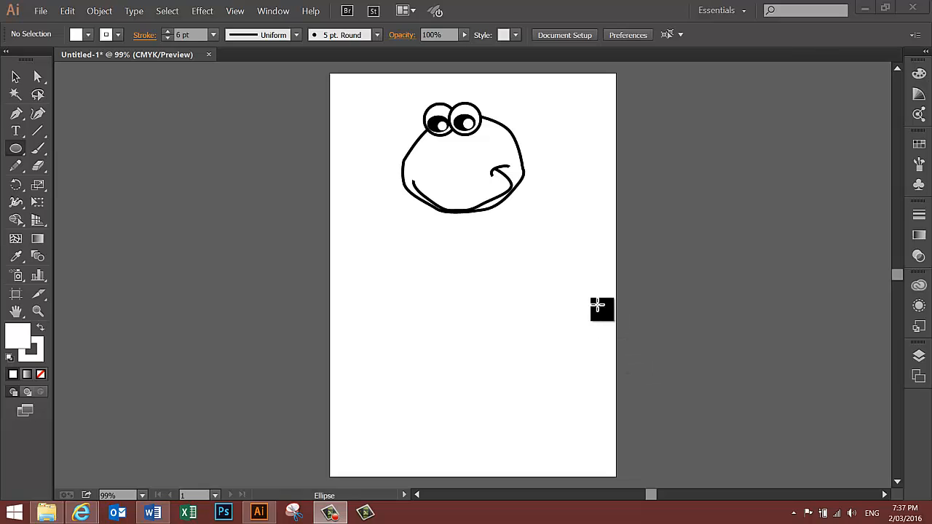
# Select the dog's head outline path with the Selection tool.
pyautogui.click(14, 75)
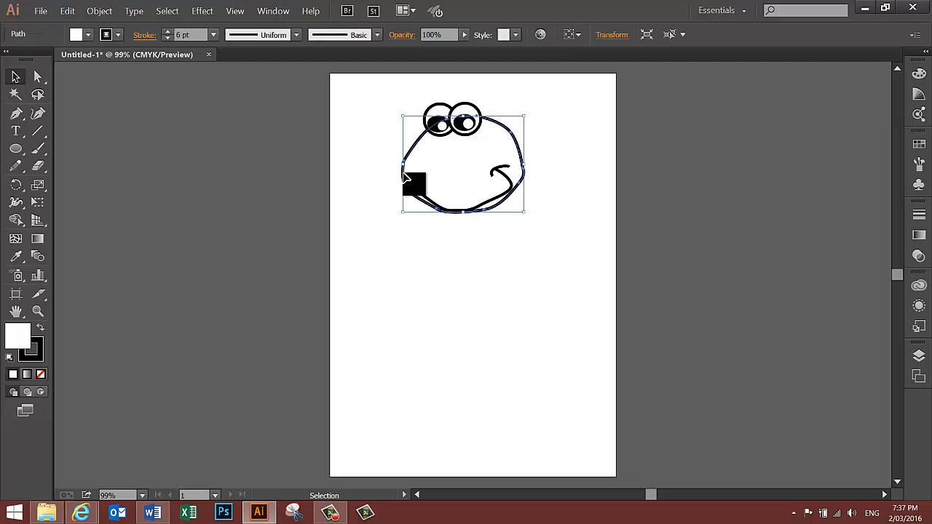
# Fill the dog's head with brown (A8580F) via the Color Picker.
pyautogui.moveTo(414, 188); pyautogui.dragTo(375, 206)
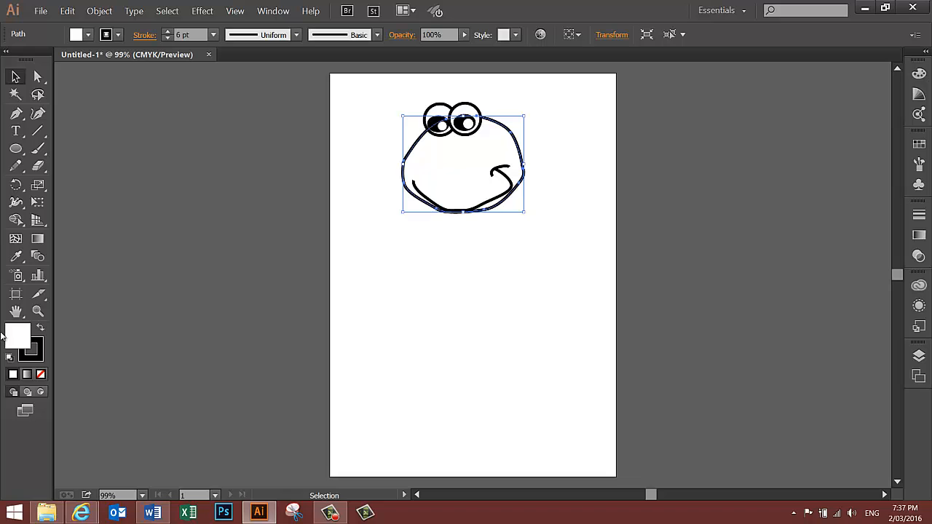
pyautogui.moveTo(18, 338)
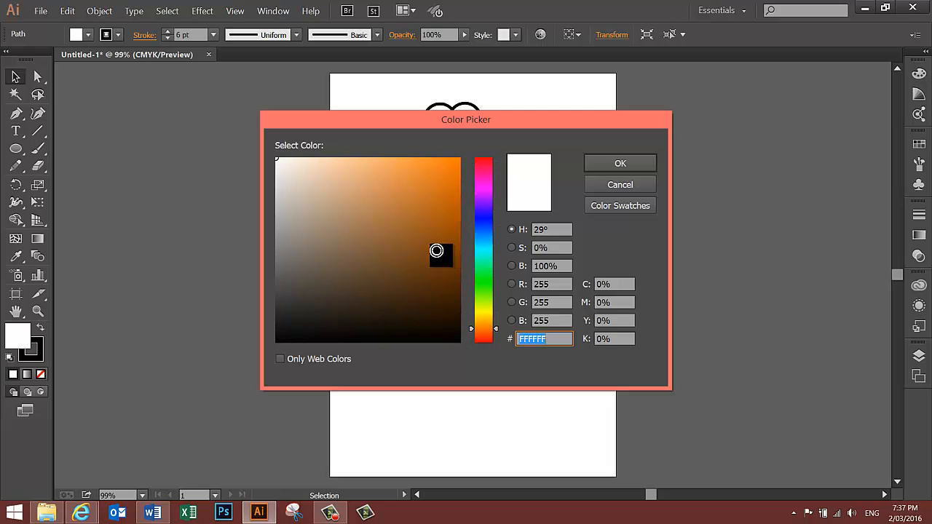
pyautogui.click(446, 220)
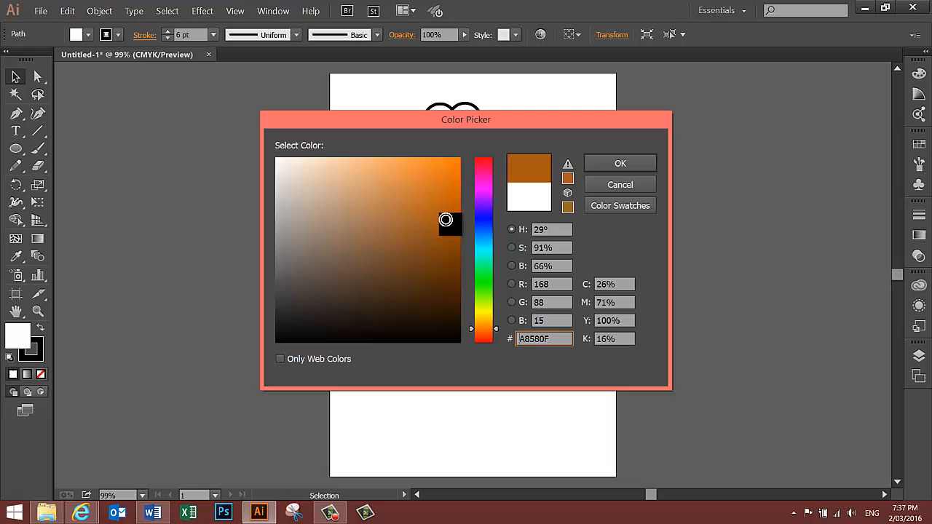
pyautogui.click(620, 163)
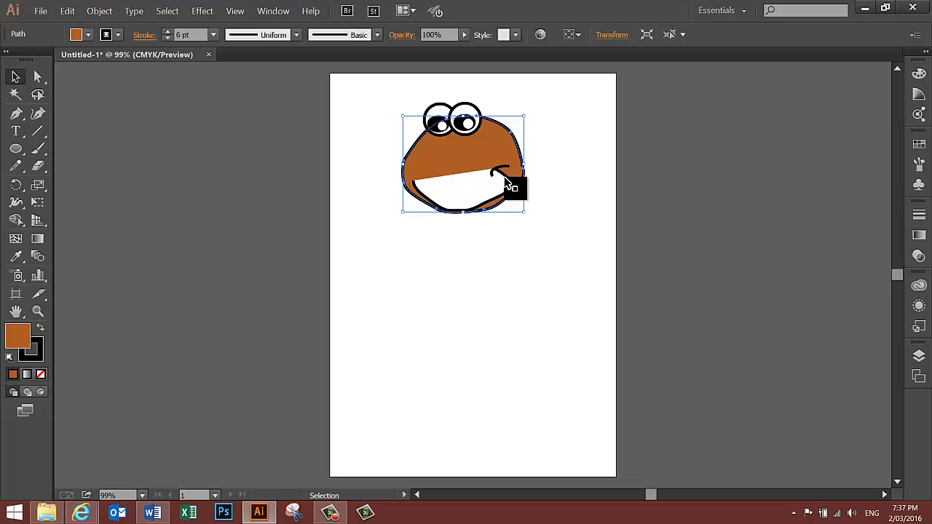
# Recolour the white lower jaw with the head's brown using the Eyedropper.
pyautogui.moveTo(509, 186); pyautogui.dragTo(428, 203)
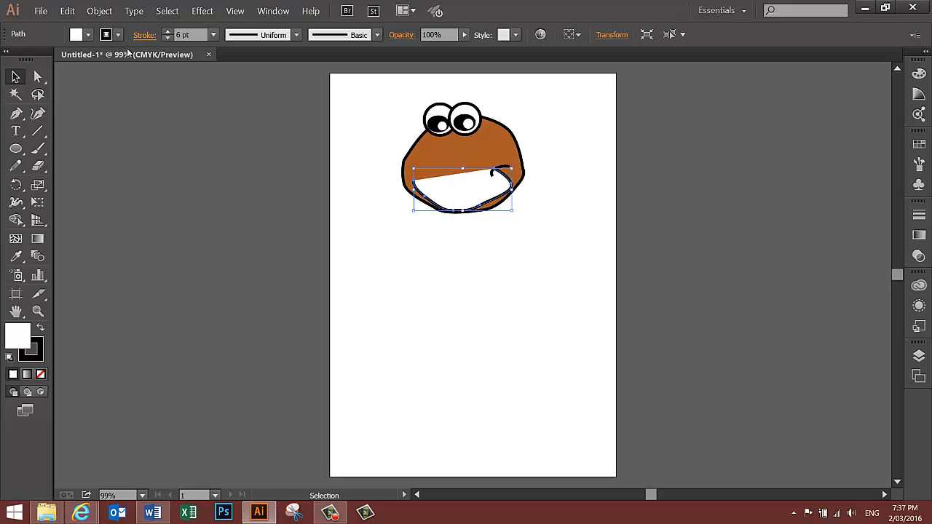
pyautogui.click(76, 35)
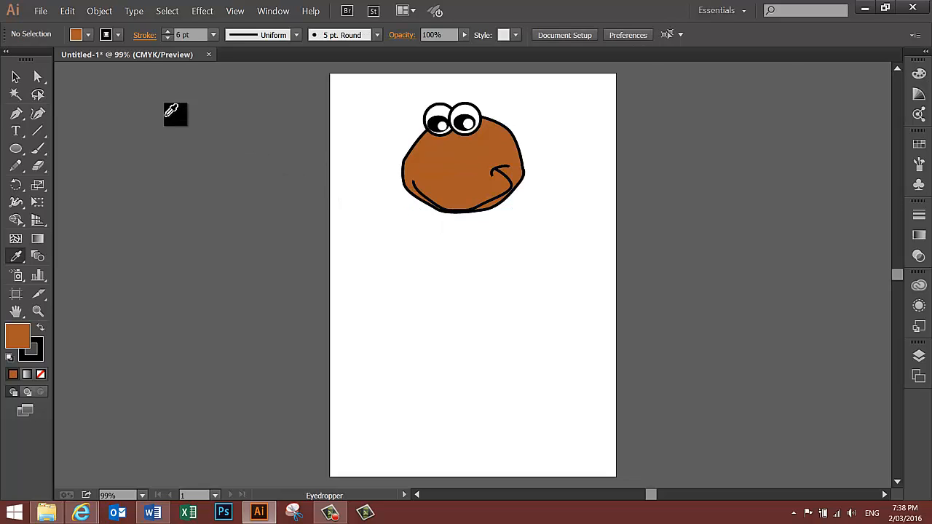
pyautogui.moveTo(16, 113)
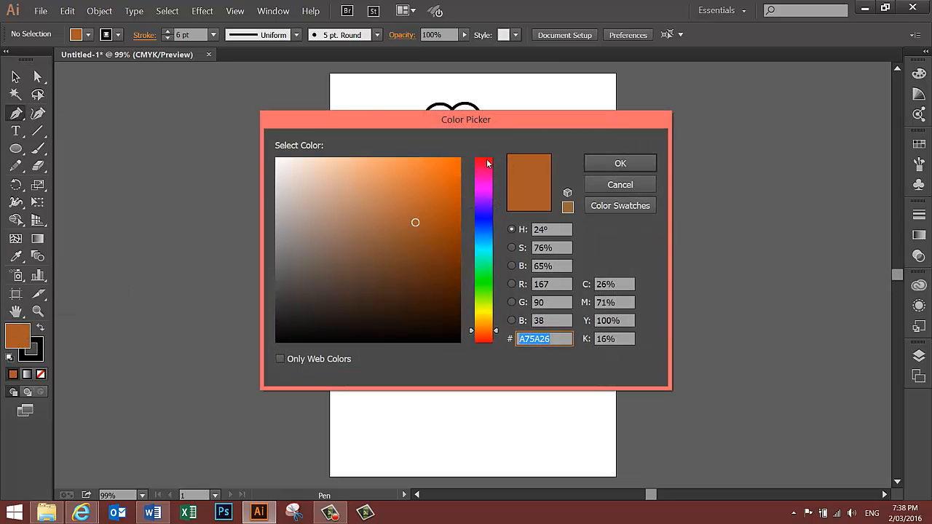
# Set the active fill to red (F40B21) for the tongue.
pyautogui.click(484, 161)
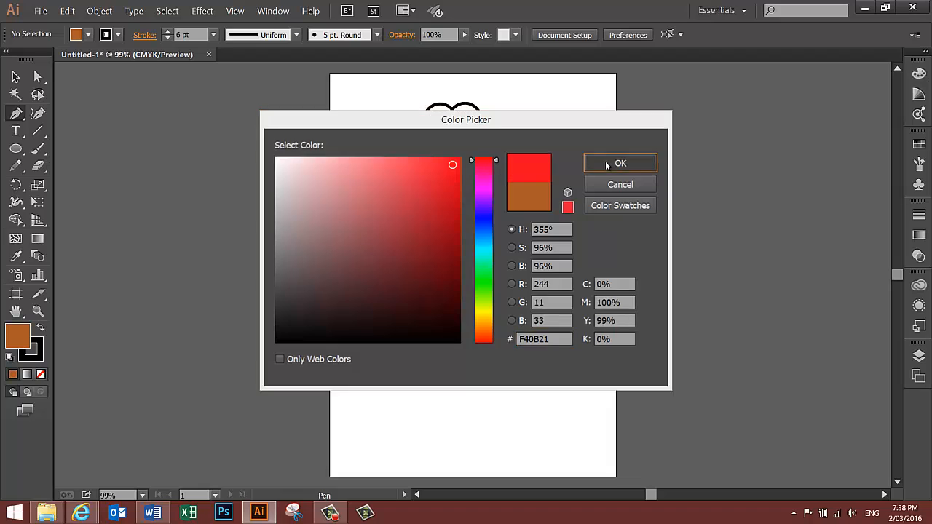
pyautogui.click(620, 163)
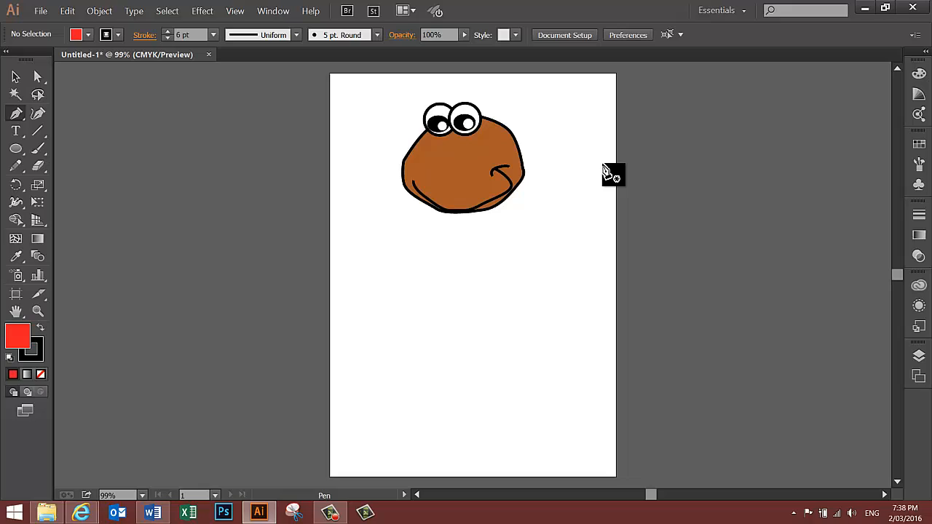
pyautogui.moveTo(506, 218)
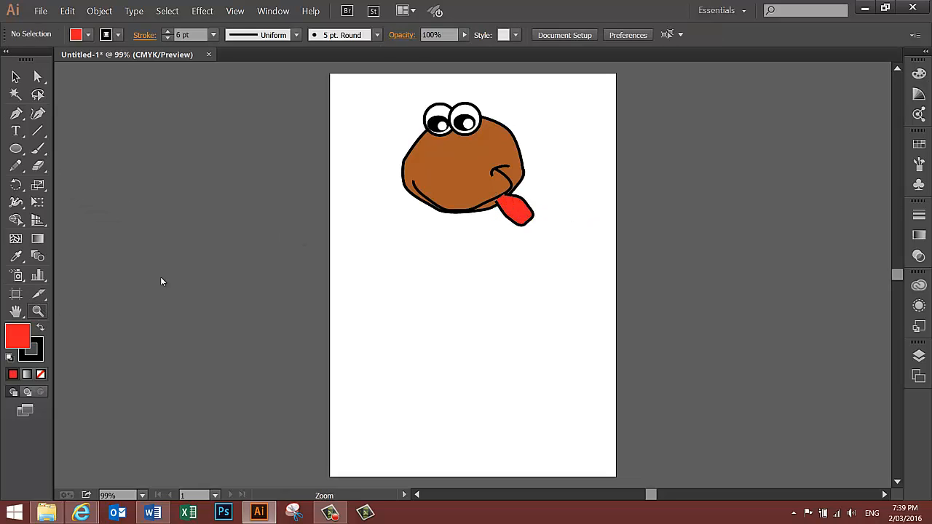
# Zoom in and adjust a tongue anchor point where it meets the mouth.
pyautogui.moveTo(478, 181); pyautogui.dragTo(556, 245)
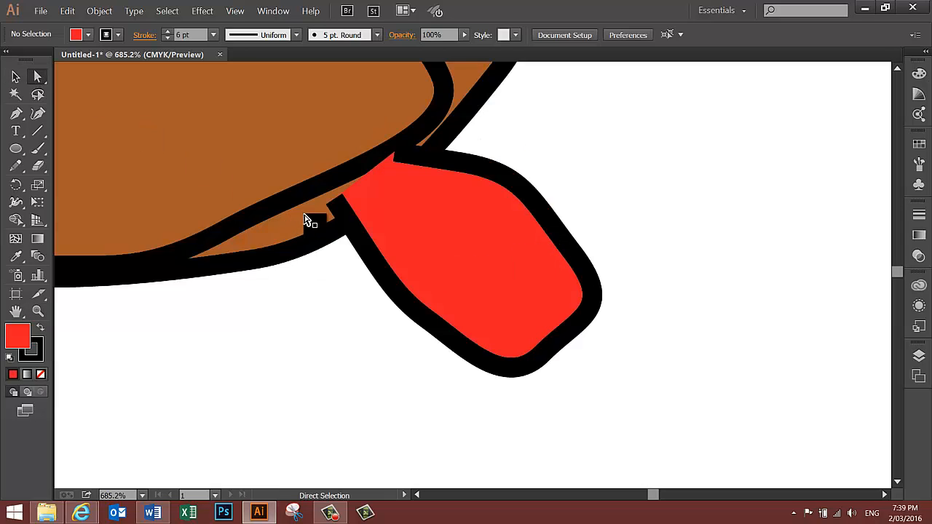
pyautogui.click(336, 204)
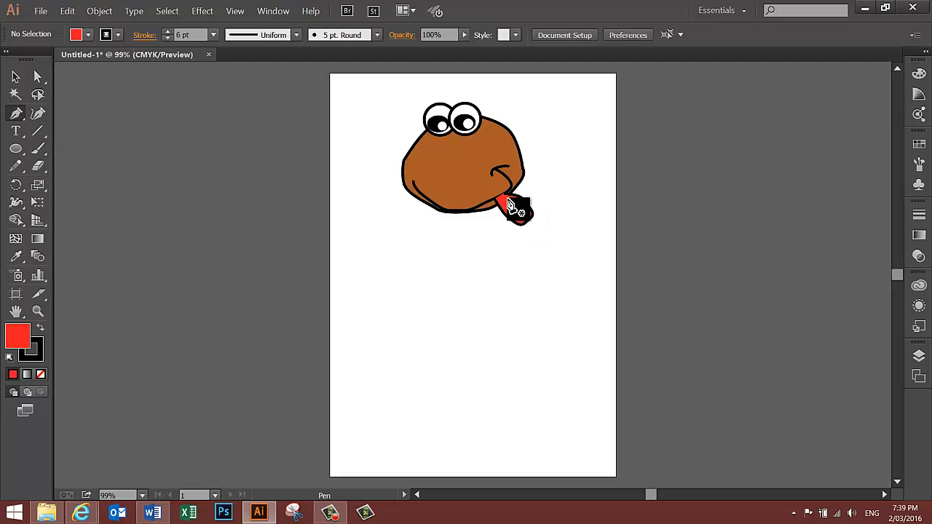
# Start a new Pen path on the tip of the red tongue.
pyautogui.click(509, 207)
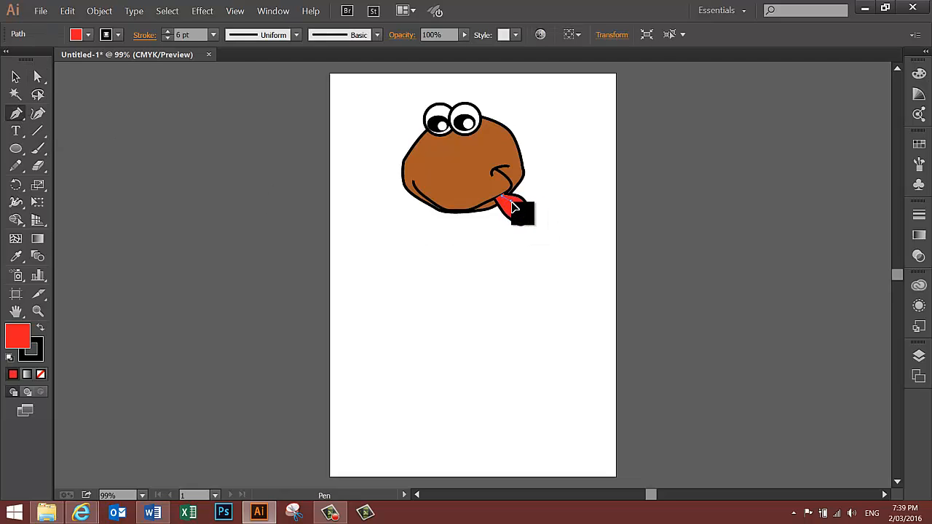